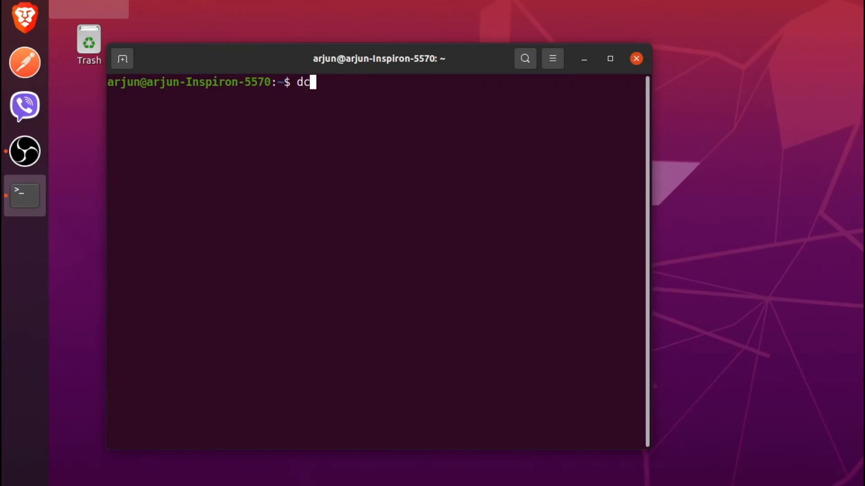
- Run dconf reset -f / to restore all desktop settings, then recentre the terminal window
type("onf re")
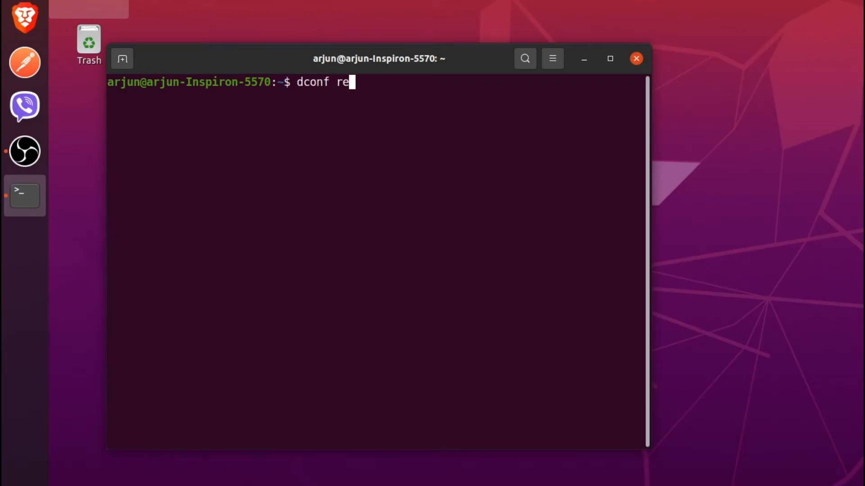
type("set -f")
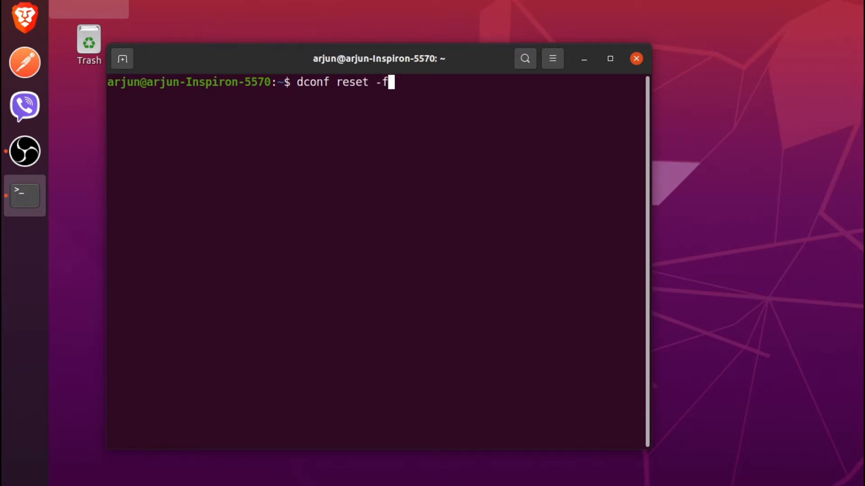
type("/")
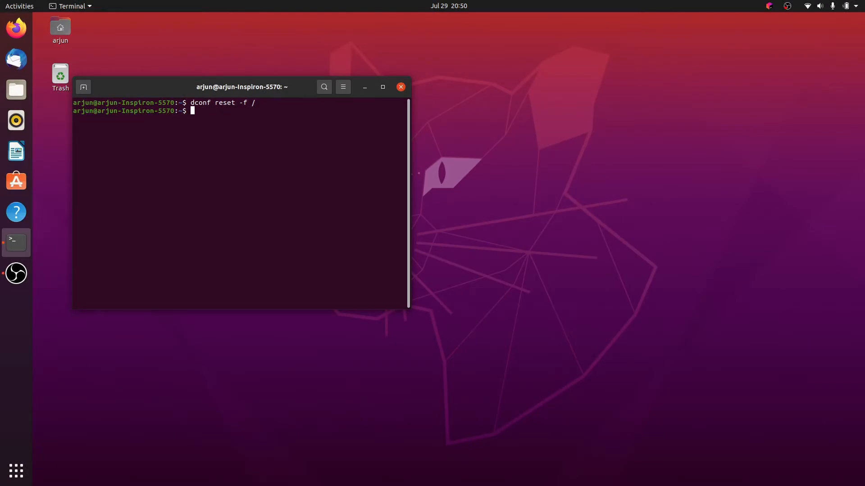
left_click(60, 33)
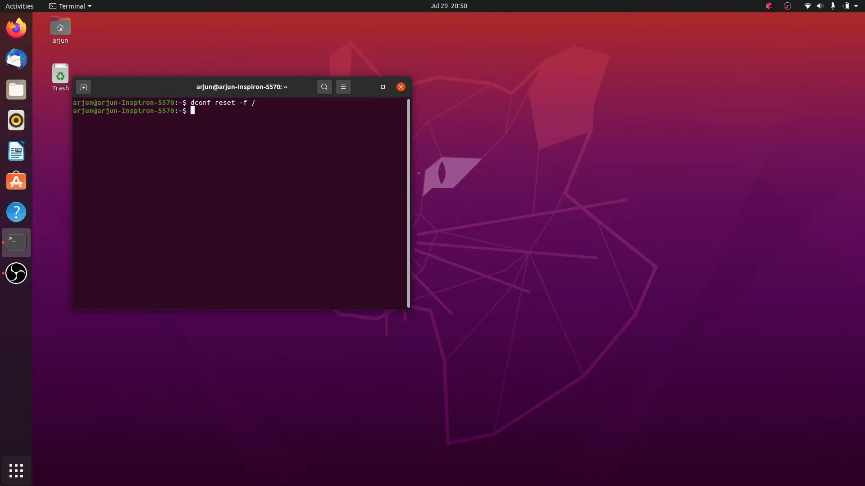
left_click_drag(242, 87, 306, 94)
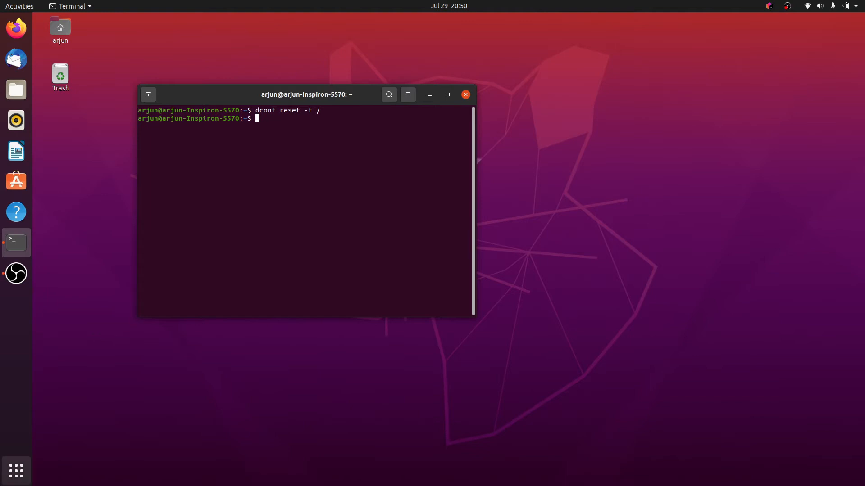
left_click(16, 471)
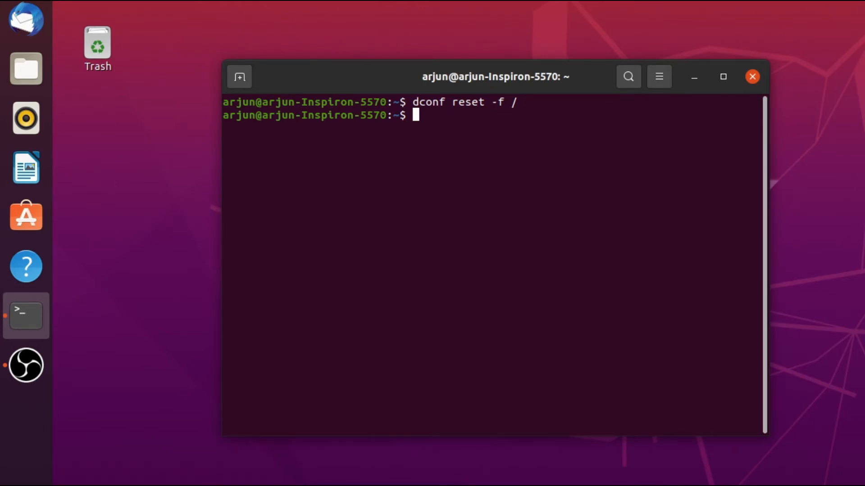
- Run sudo apt autoremove then sudo apt autoclean, clearing the cached google-chrome-stable package
type("s")
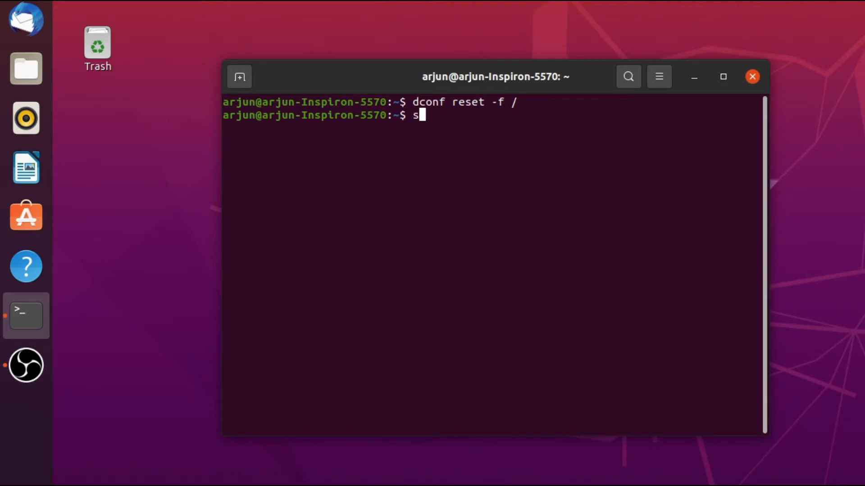
type("udo apt autoremove")
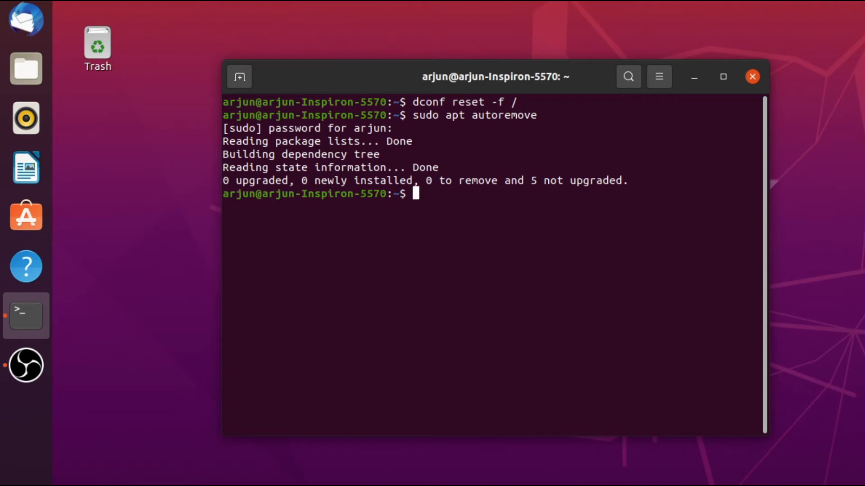
type("sudo apt autoclean")
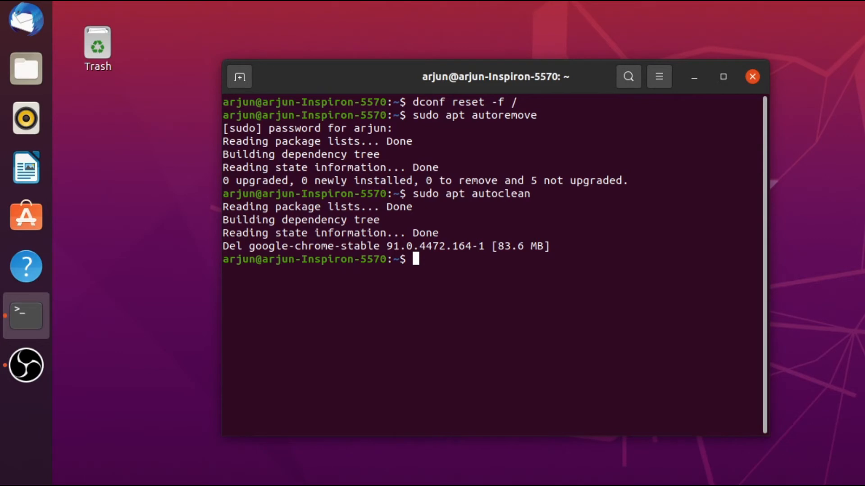
- Move into ~/.config/autostart and list jetbrains-toolbox.desktop and teams.desktop
type("cd")
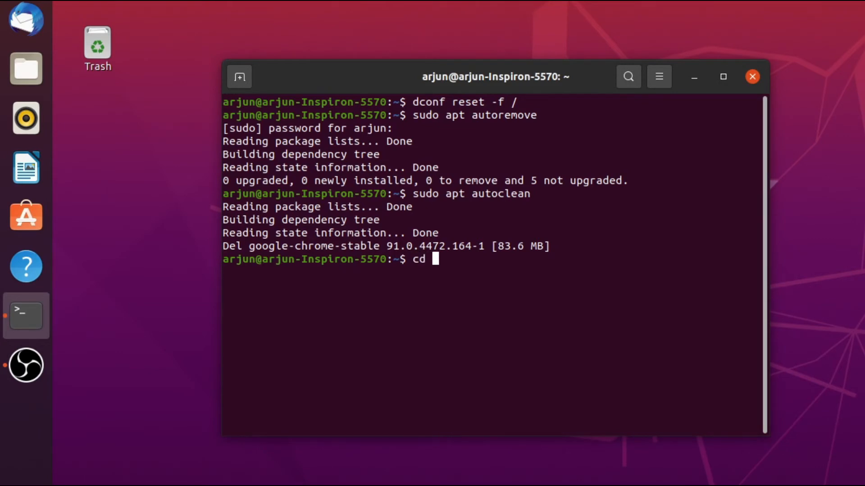
type("~/.")
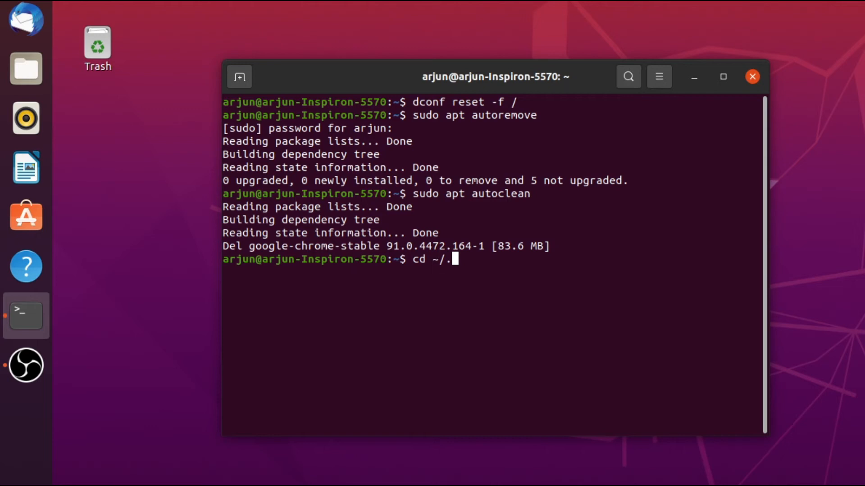
type("config/")
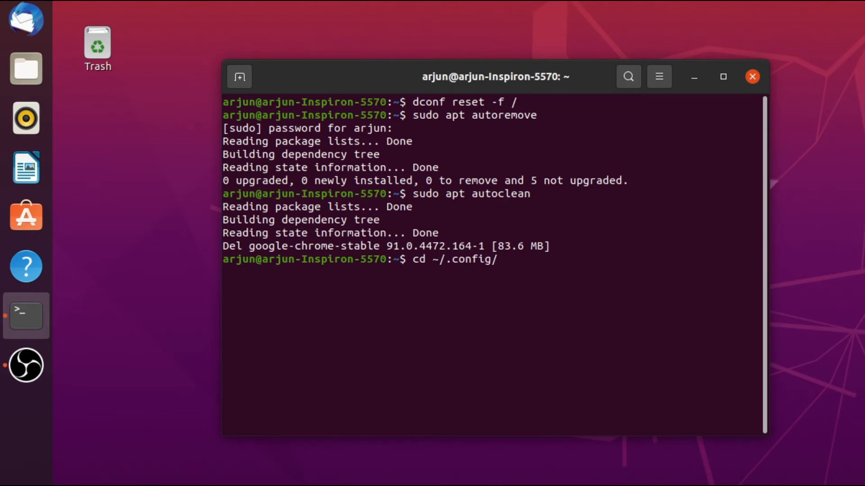
key("Return")
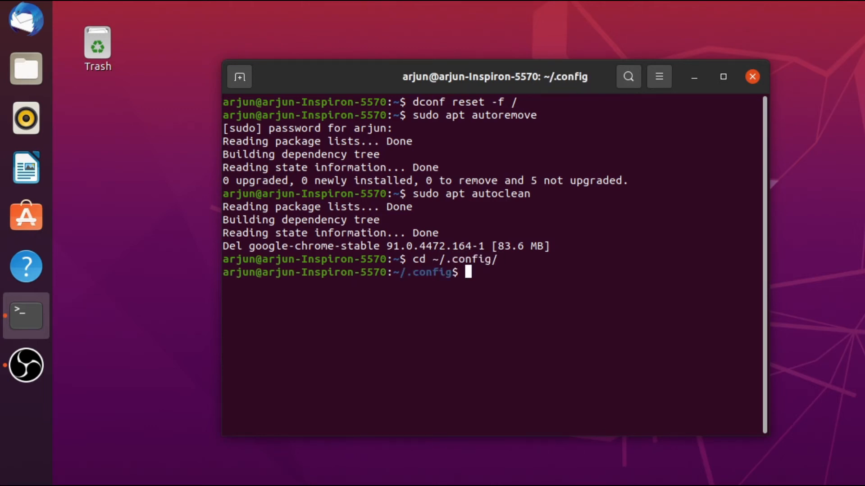
type("cd autostart/")
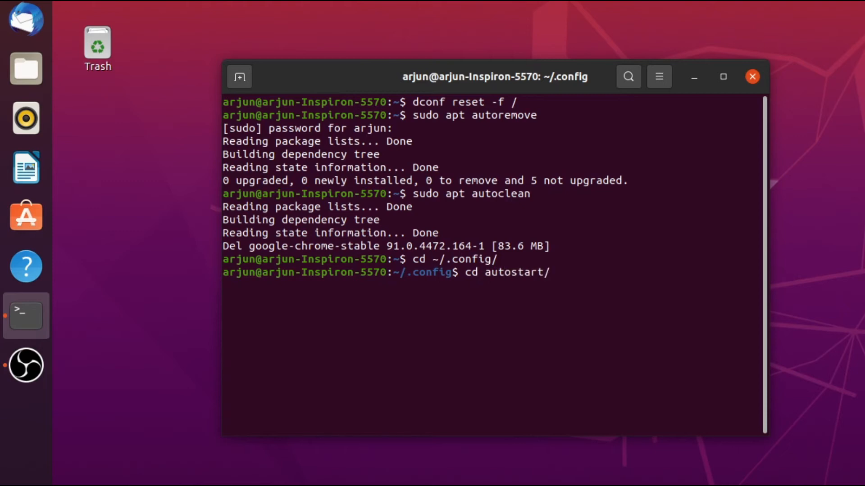
type("ls")
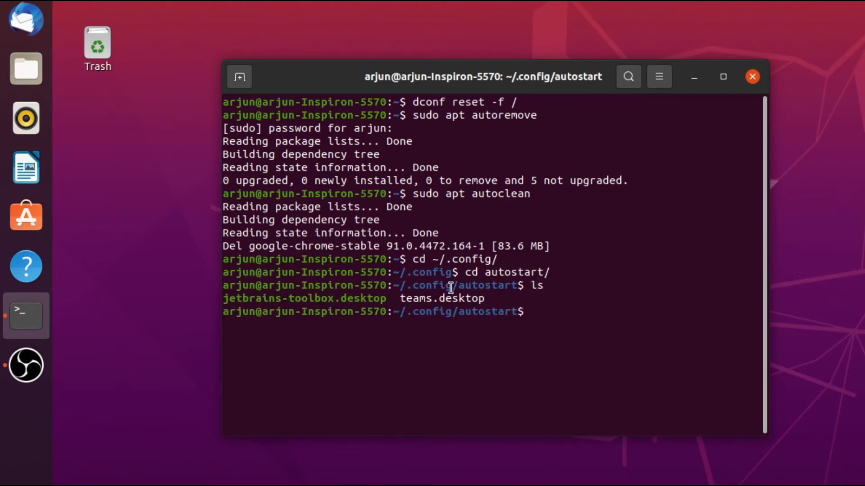
double_click(303, 298)
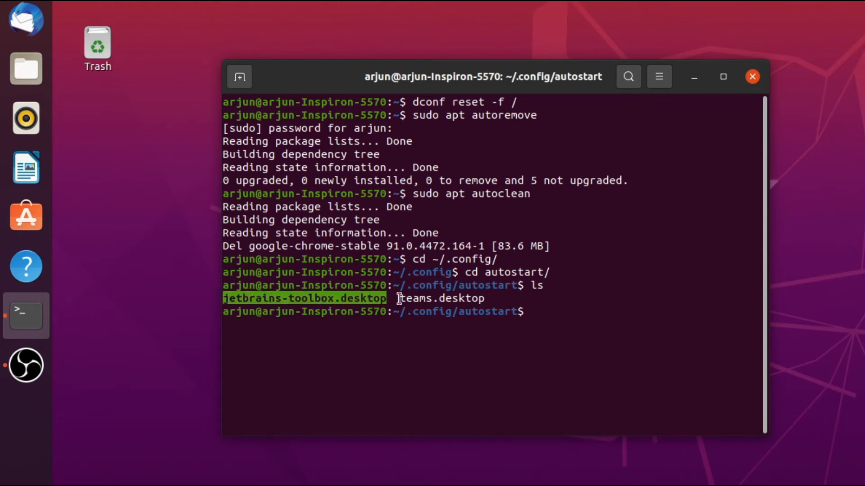
double_click(440, 298)
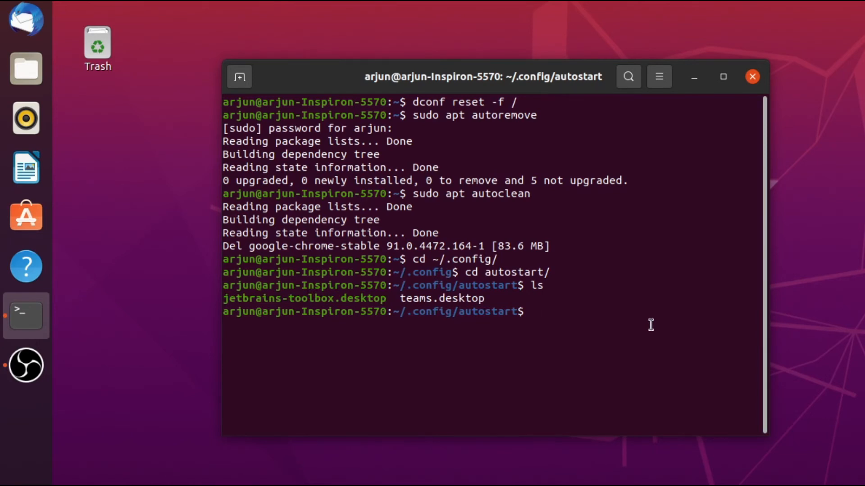
- Delete all .desktop entries with rm *.desktop and confirm the folder lists empty
type("rm")
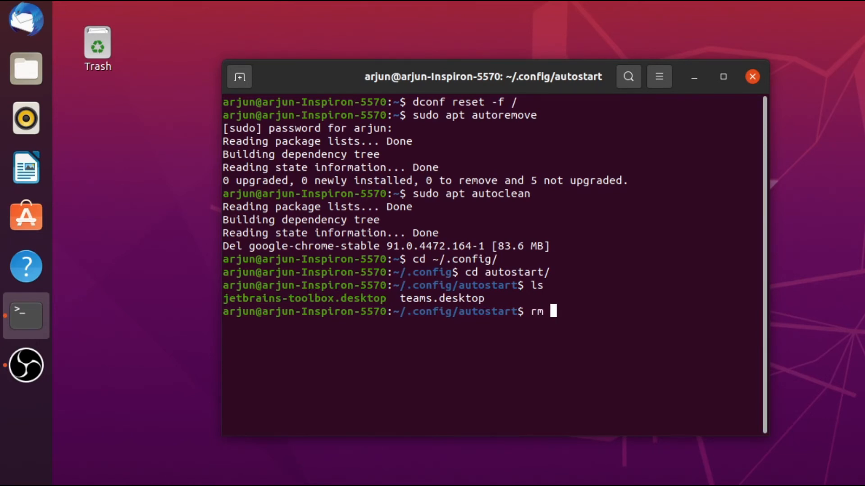
type("*.des")
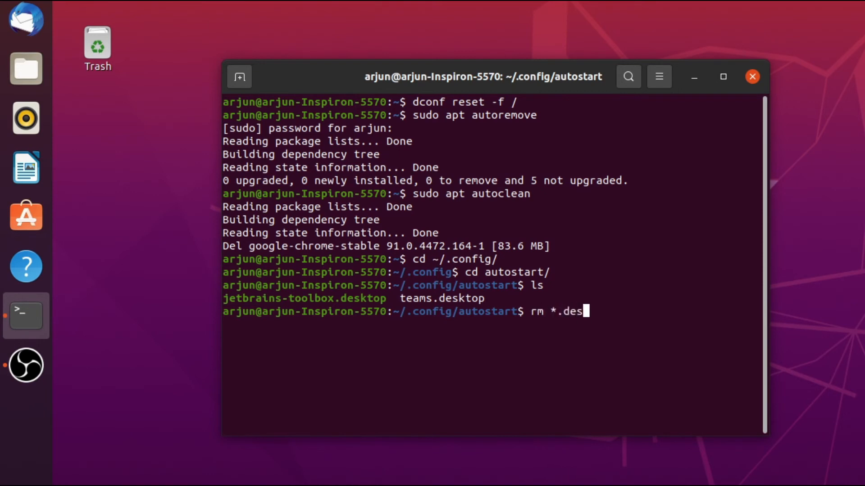
type("ktop")
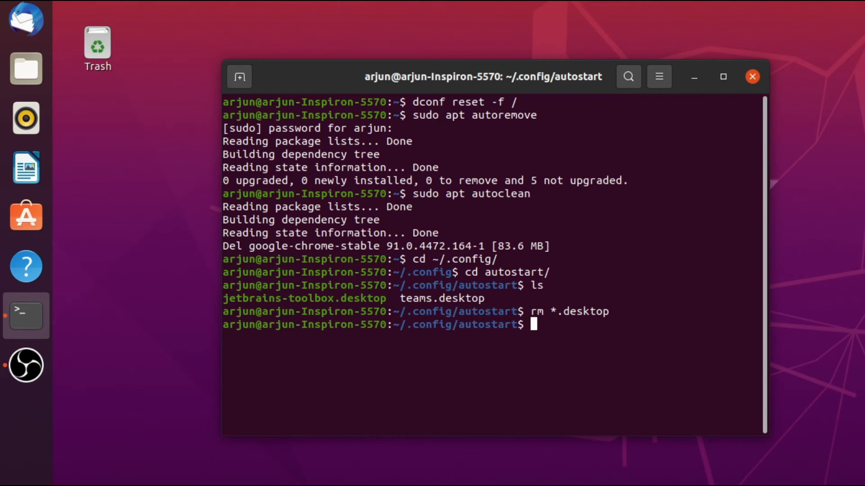
type("ls")
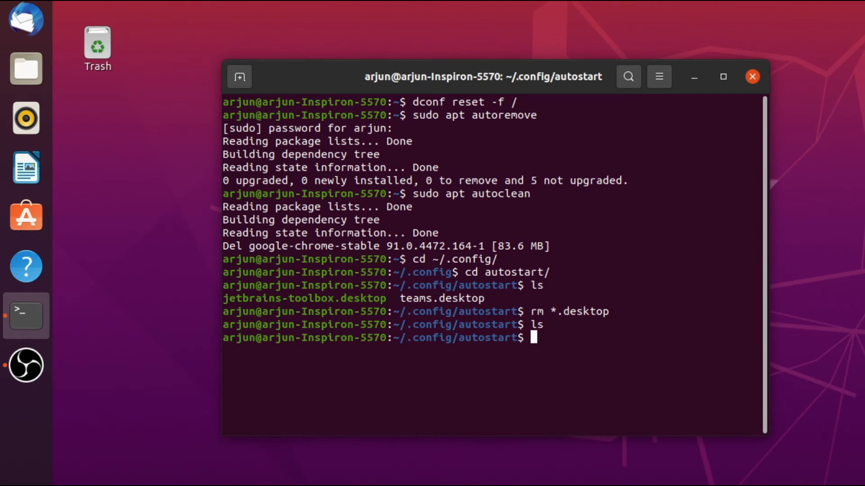
- Open /etc/default/grub as root in gedit via sudo gedit
type("sudo")
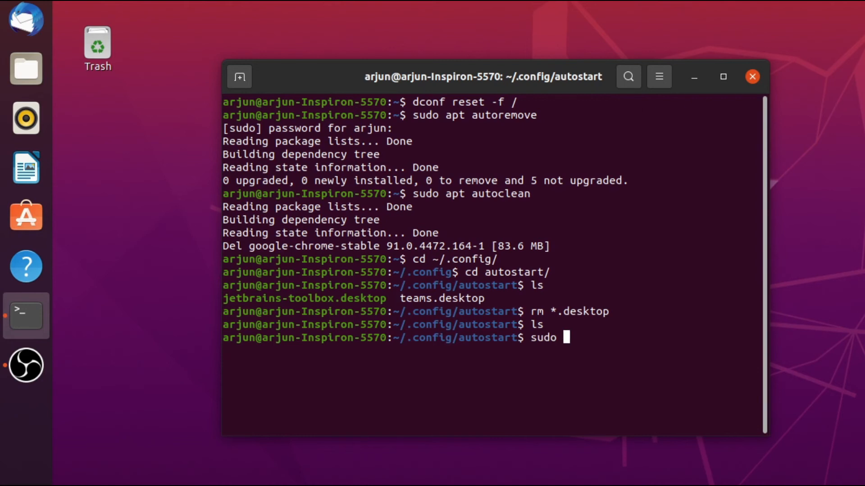
type("gedit /")
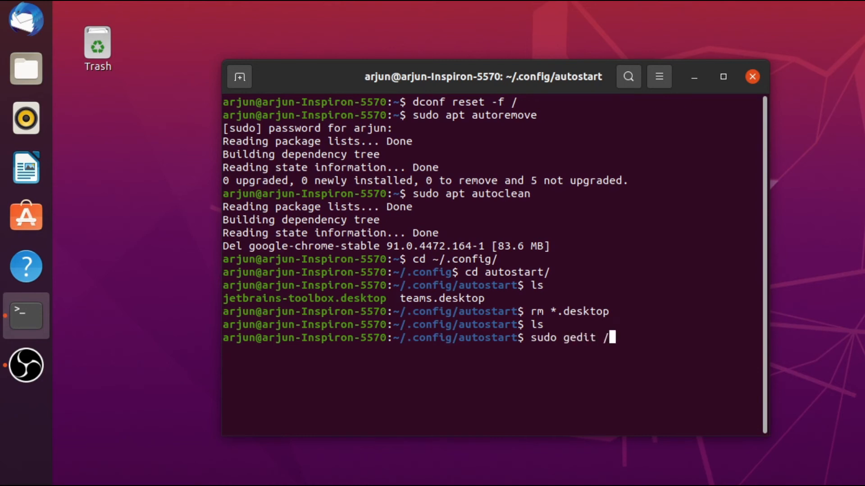
type("etc/de")
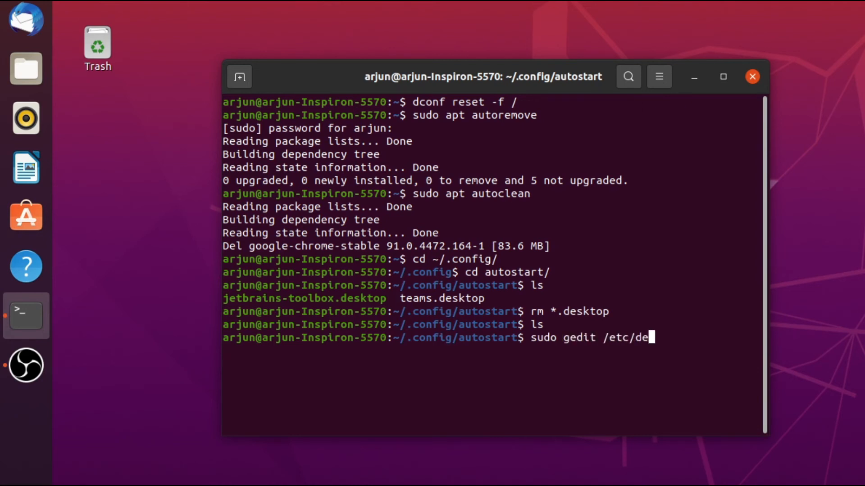
type("fau")
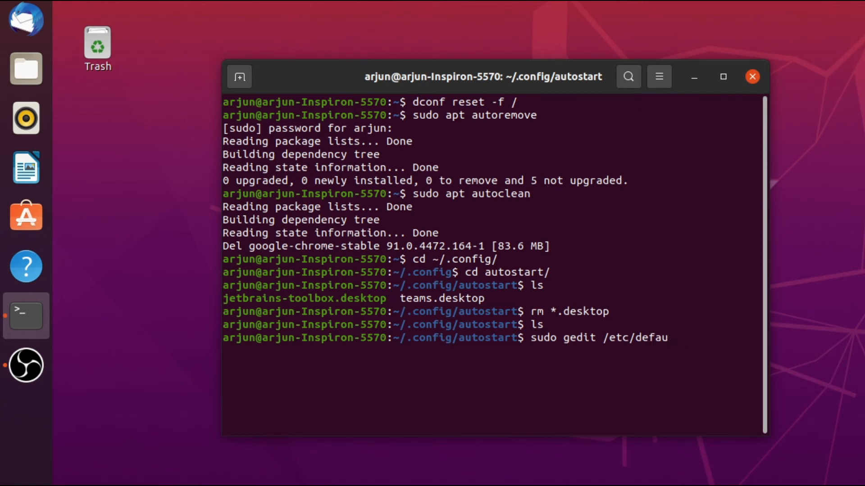
type("lt/gru")
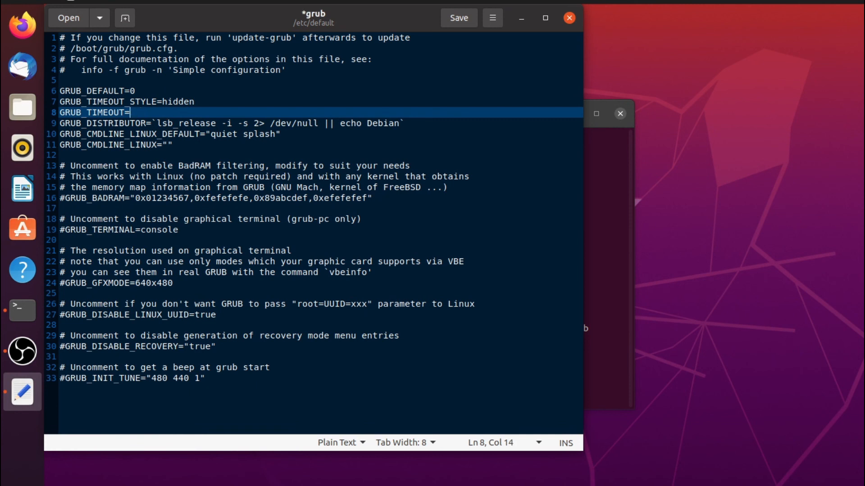
- Set GRUB_TIMEOUT=3, save /etc/default/grub and close gedit
type("3")
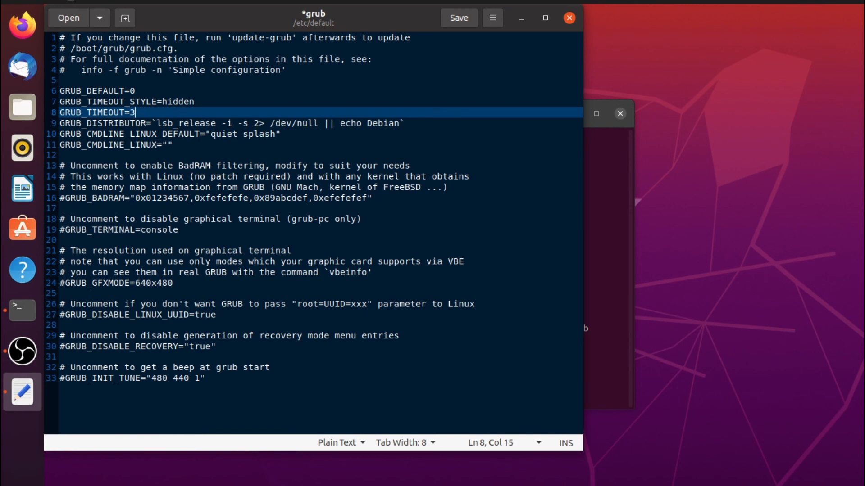
left_click(457, 18)
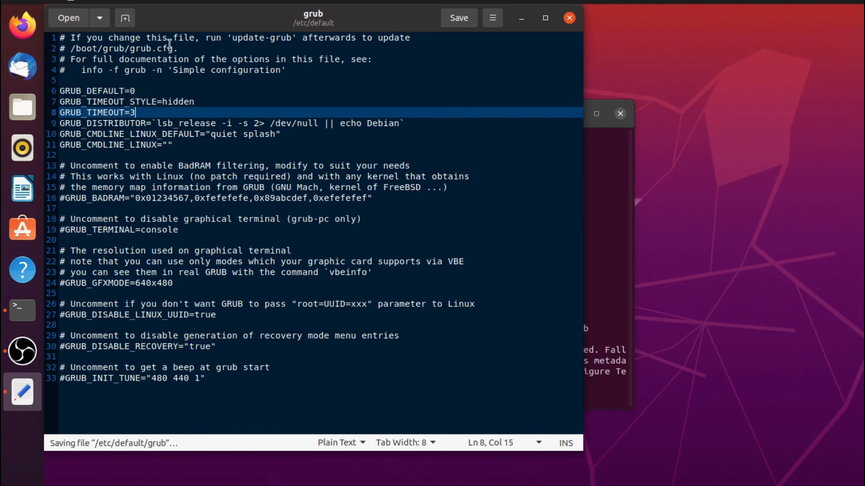
mouse_move(580, 65)
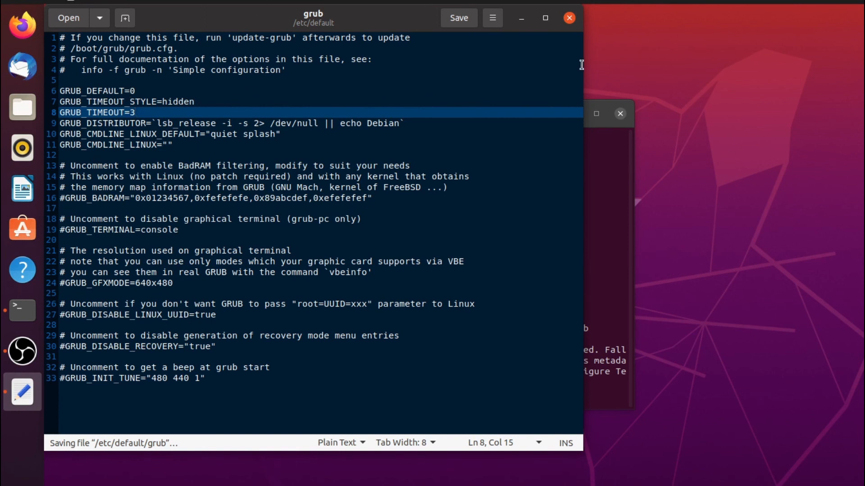
left_click(568, 18)
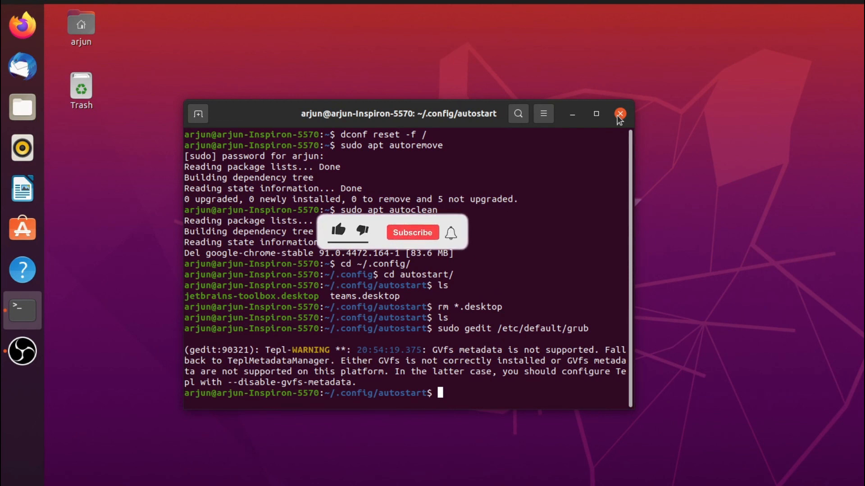
left_click(338, 230)
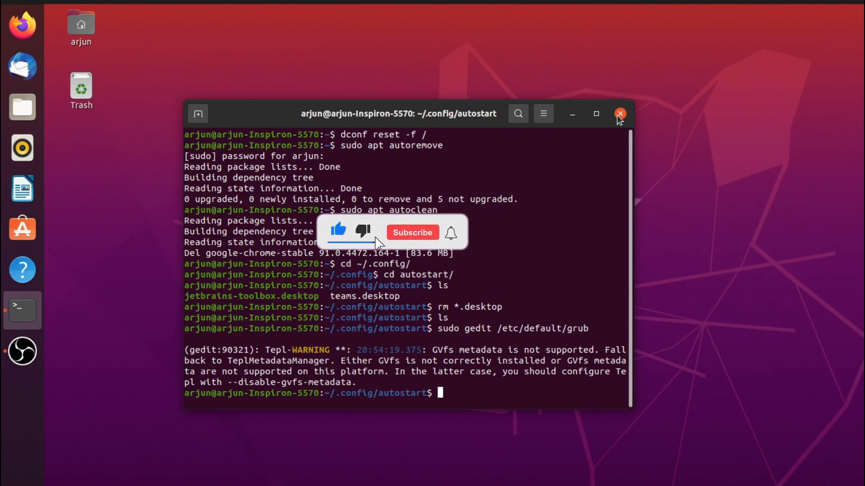
left_click(412, 232)
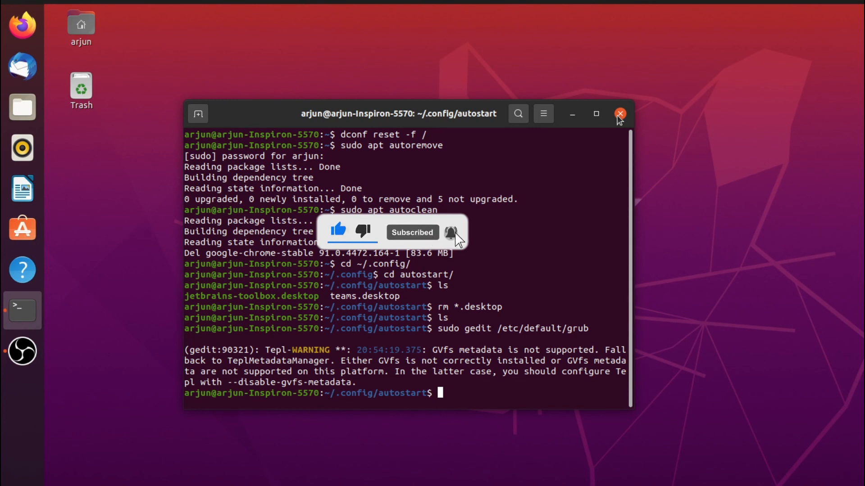